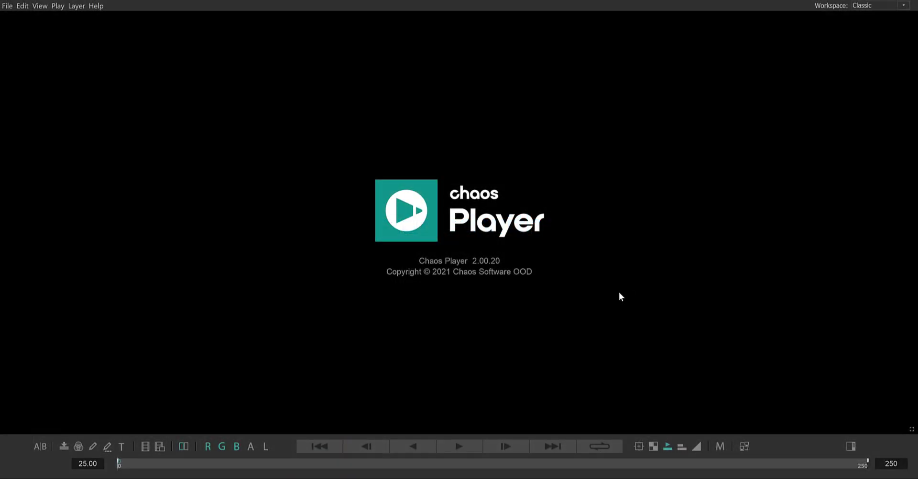
mouse_move(626, 291)
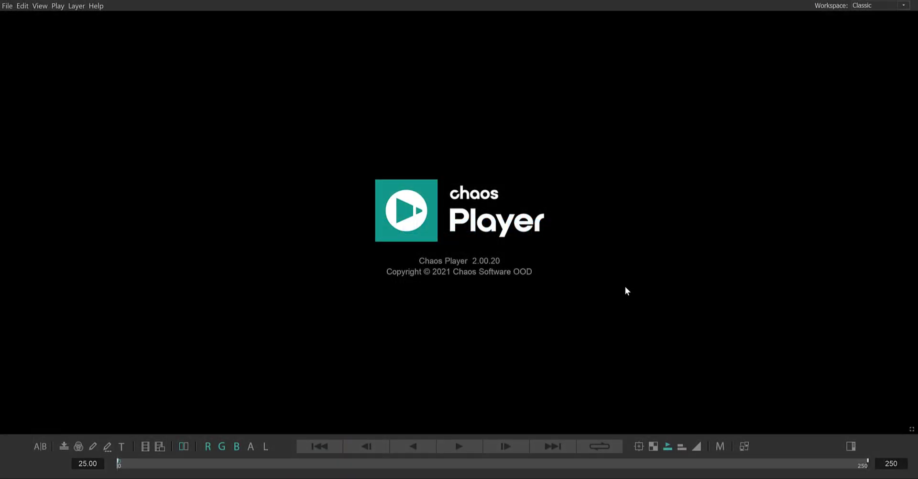
mouse_move(608, 290)
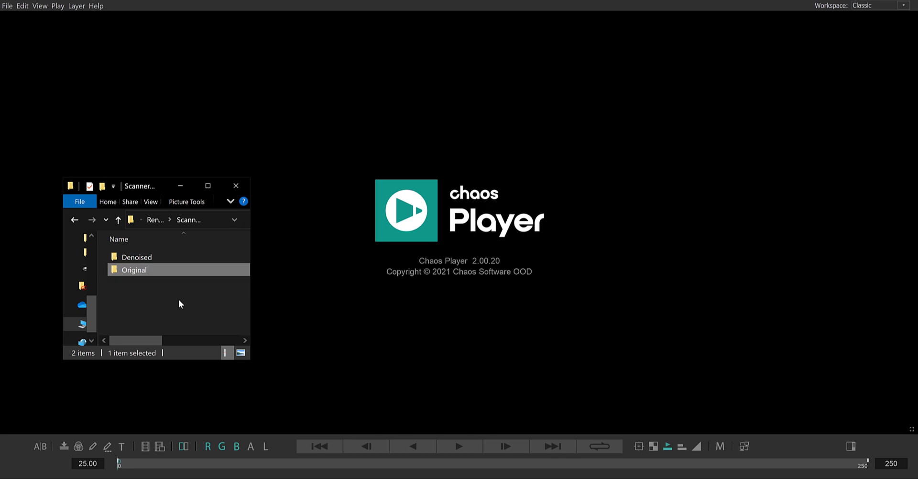
mouse_move(164, 297)
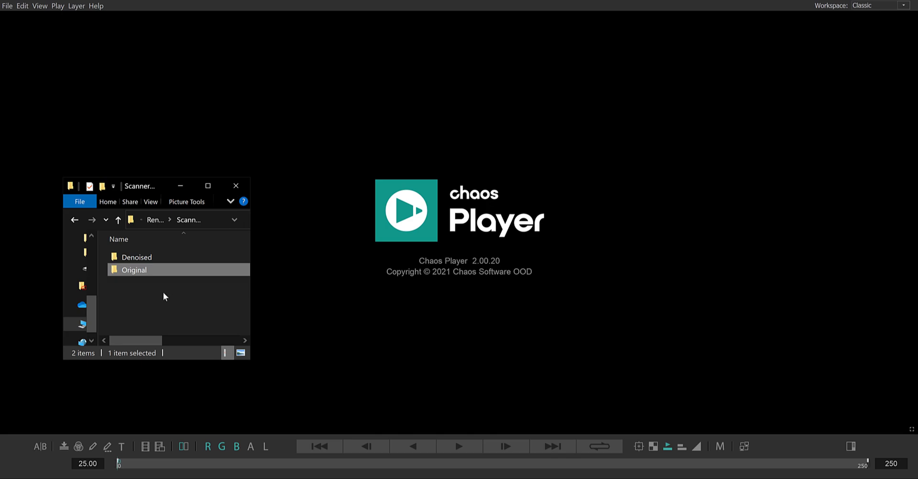
mouse_move(133, 273)
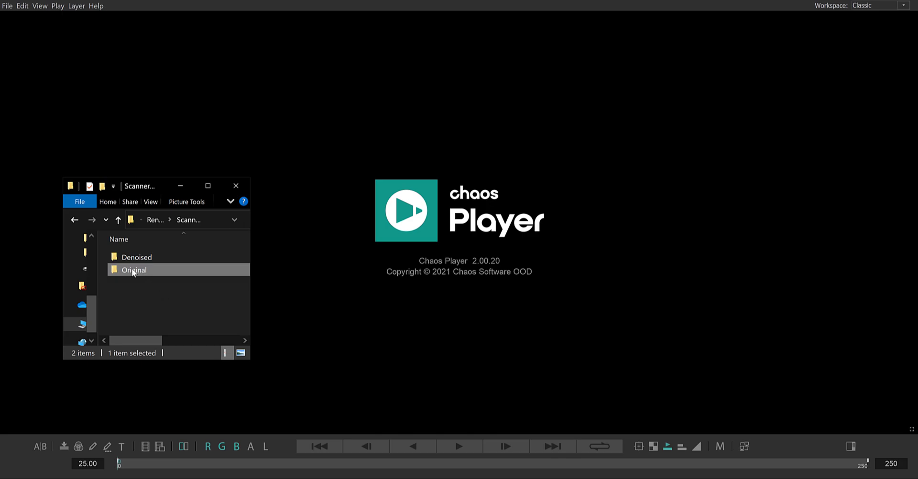
Load the Denoised and Original sequences from File Explorer as layers B and A
double_click(133, 270)
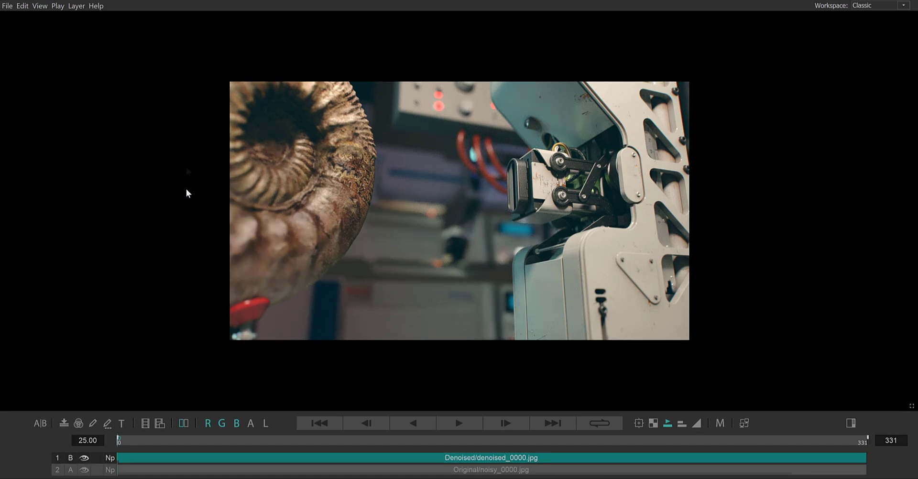
Fit the loaded render to the viewer window from the right-click menu
right_click(189, 193)
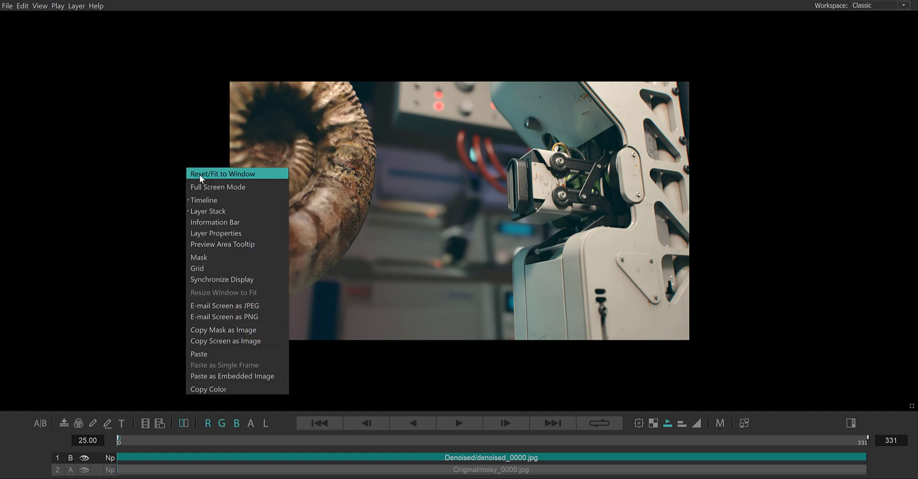
left_click(222, 173)
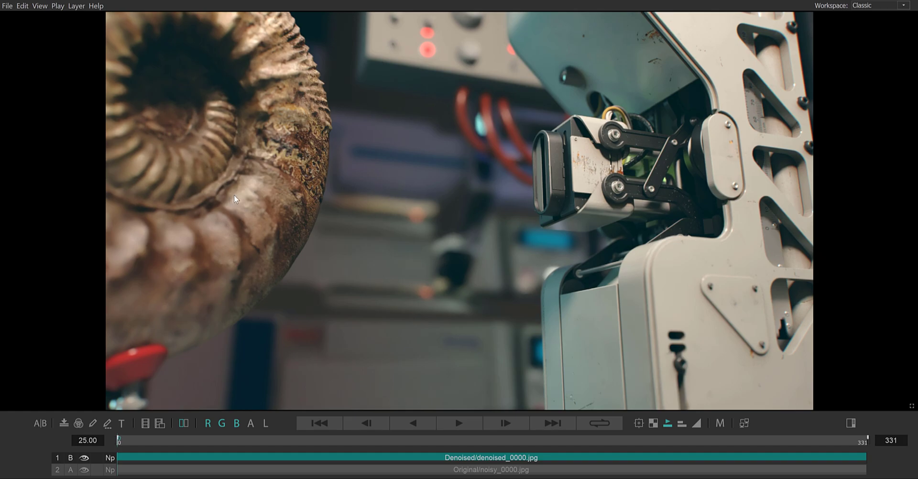
mouse_move(164, 473)
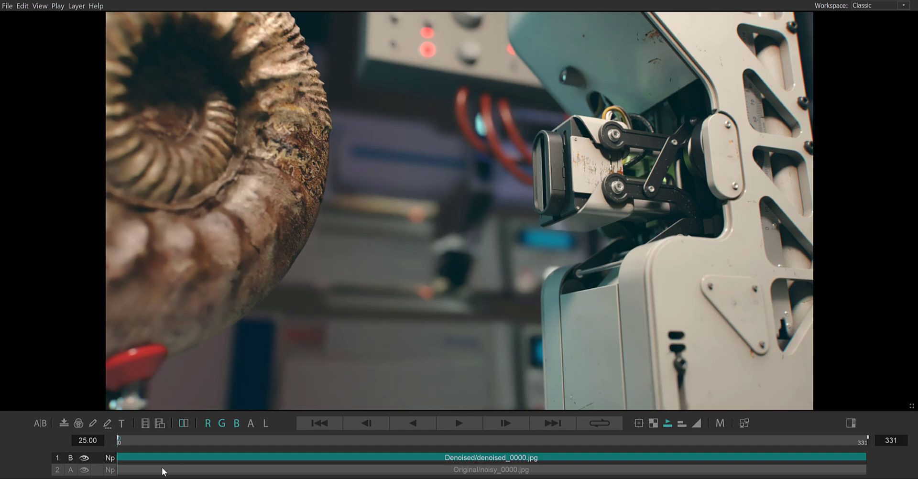
mouse_move(26, 458)
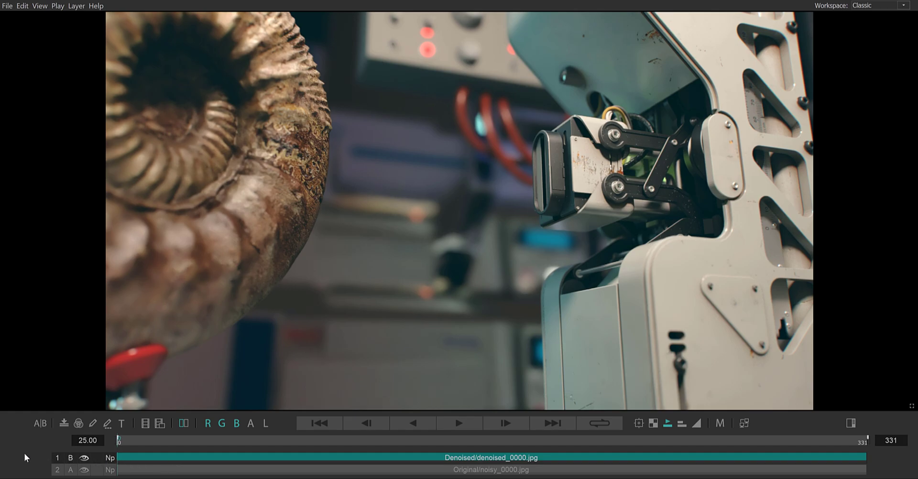
mouse_move(69, 461)
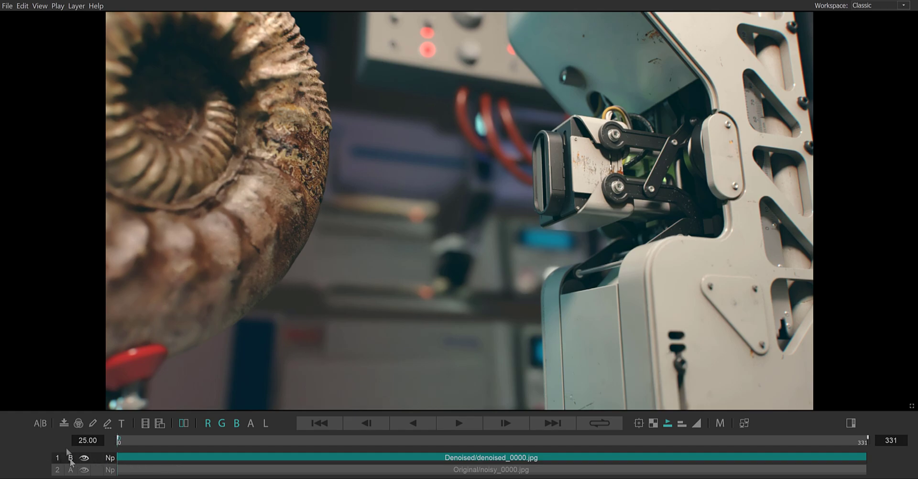
left_click(77, 461)
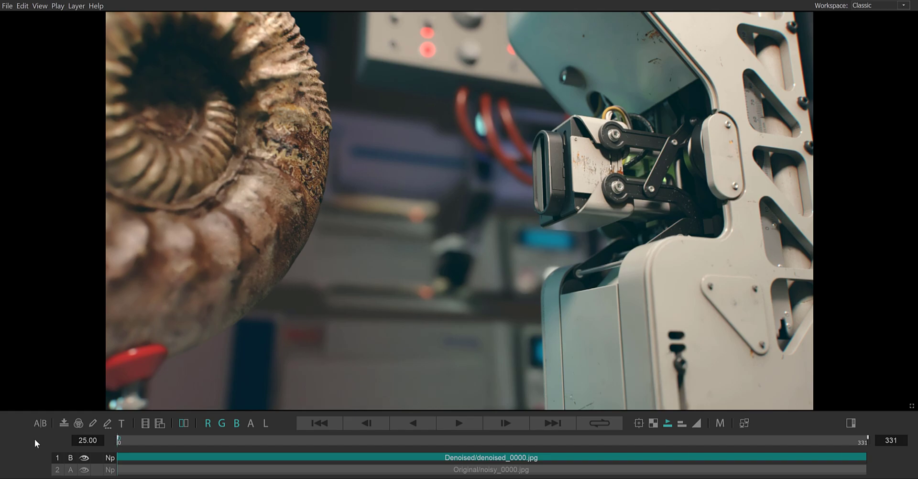
mouse_move(39, 423)
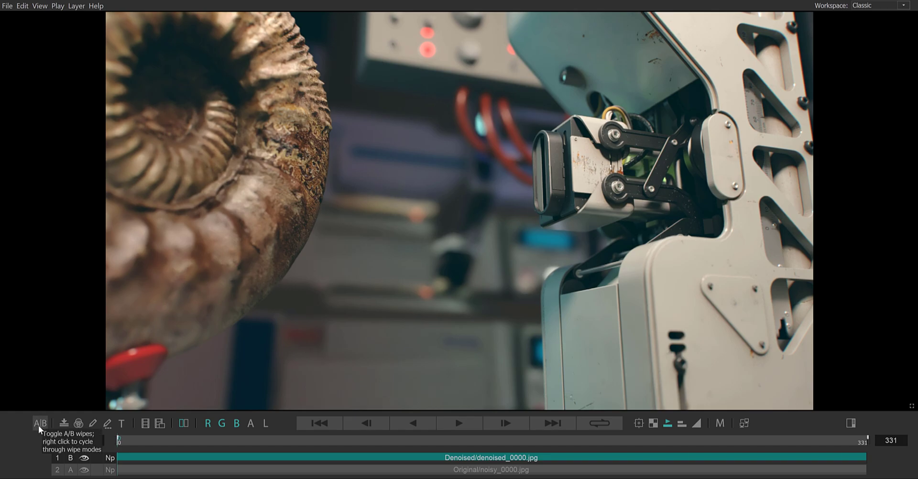
Enable the A|B wipe toggle to split noisy and denoised layers
left_click(40, 423)
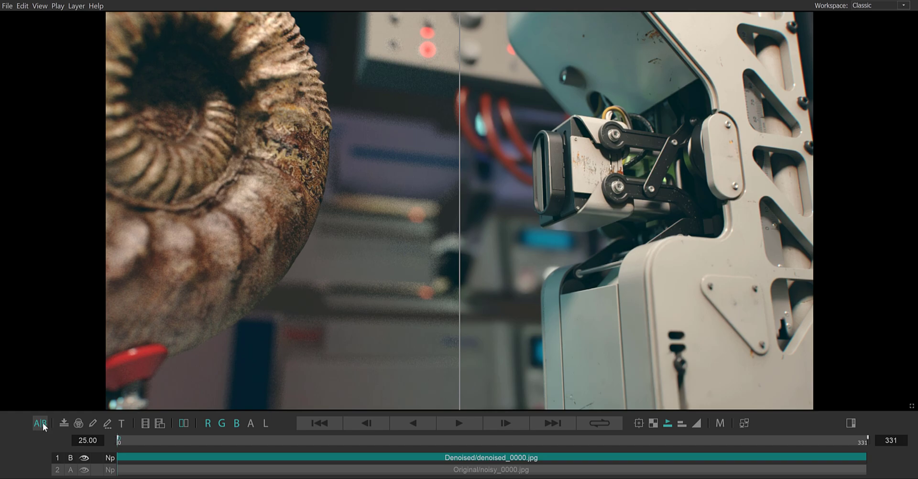
left_click(40, 422)
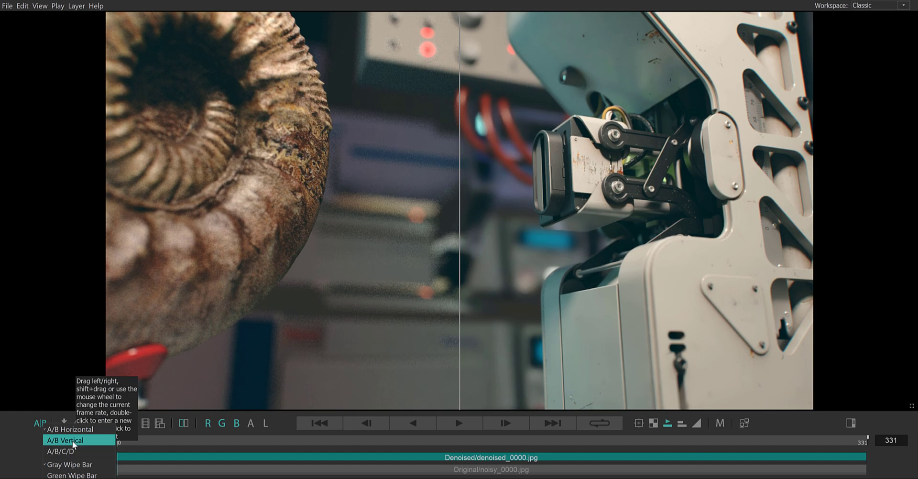
Set a left-right wipe with orange divider and start playback
left_click(65, 440)
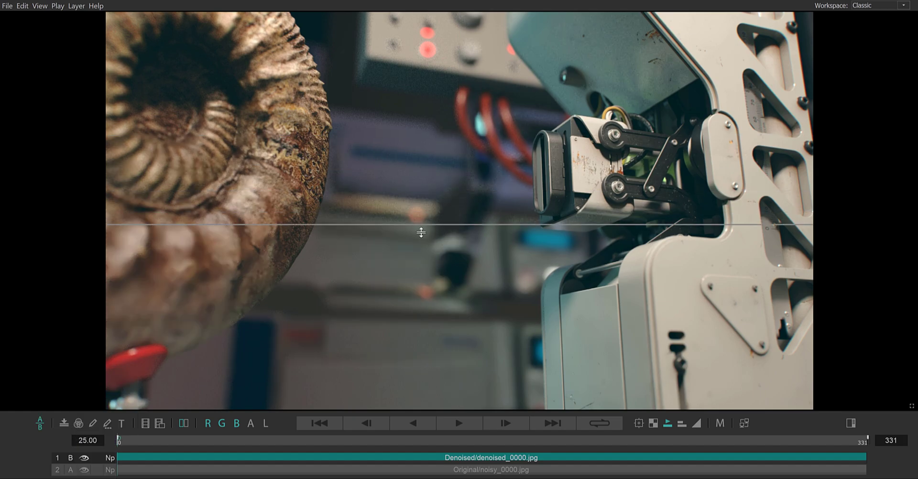
left_click(40, 423)
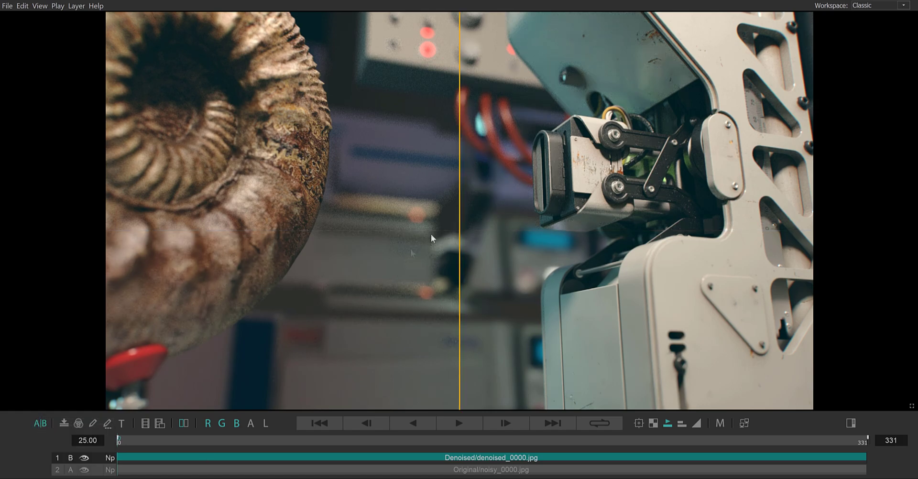
mouse_move(407, 378)
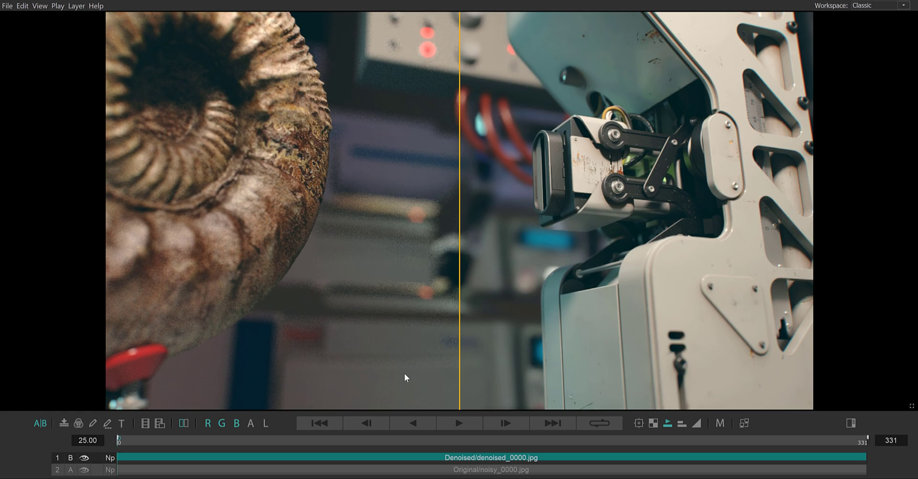
left_click(459, 422)
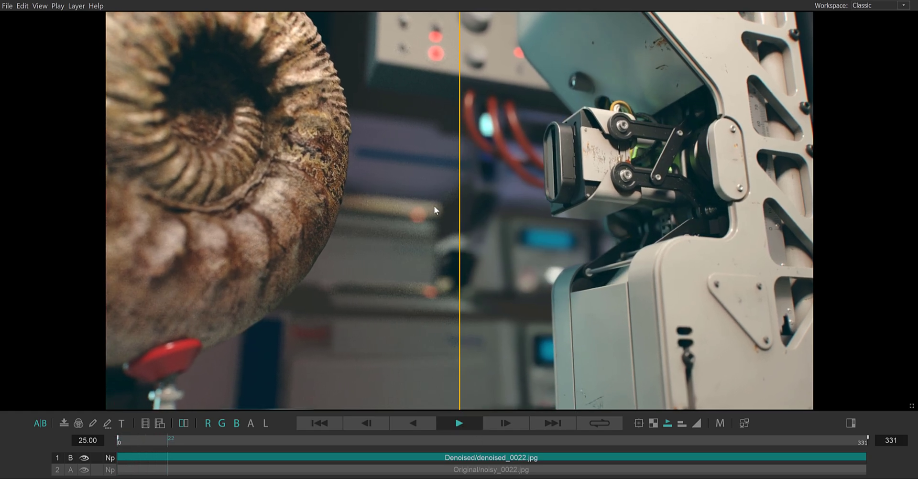